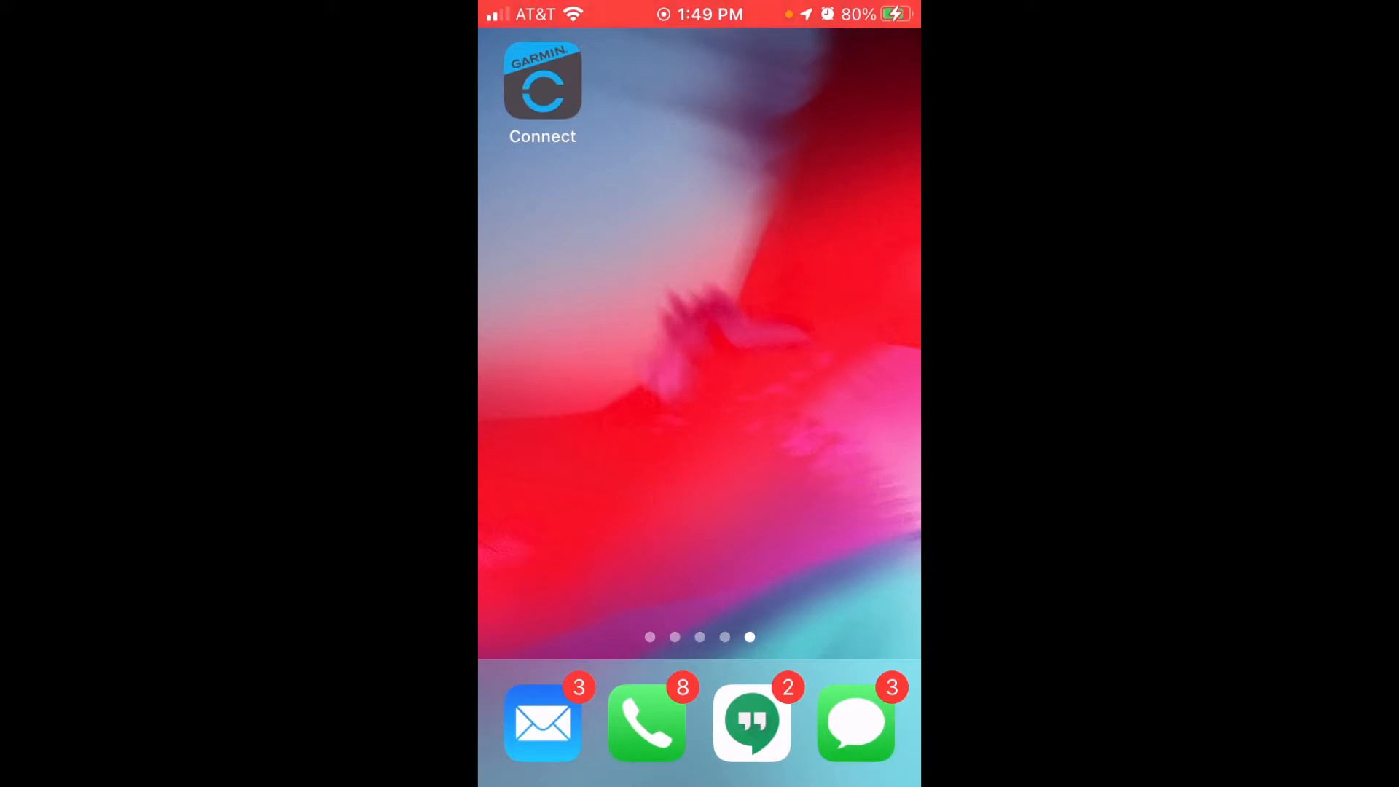
Step: Launch Garmin Connect from the home screen to its My Day dashboard
left_click(542, 80)
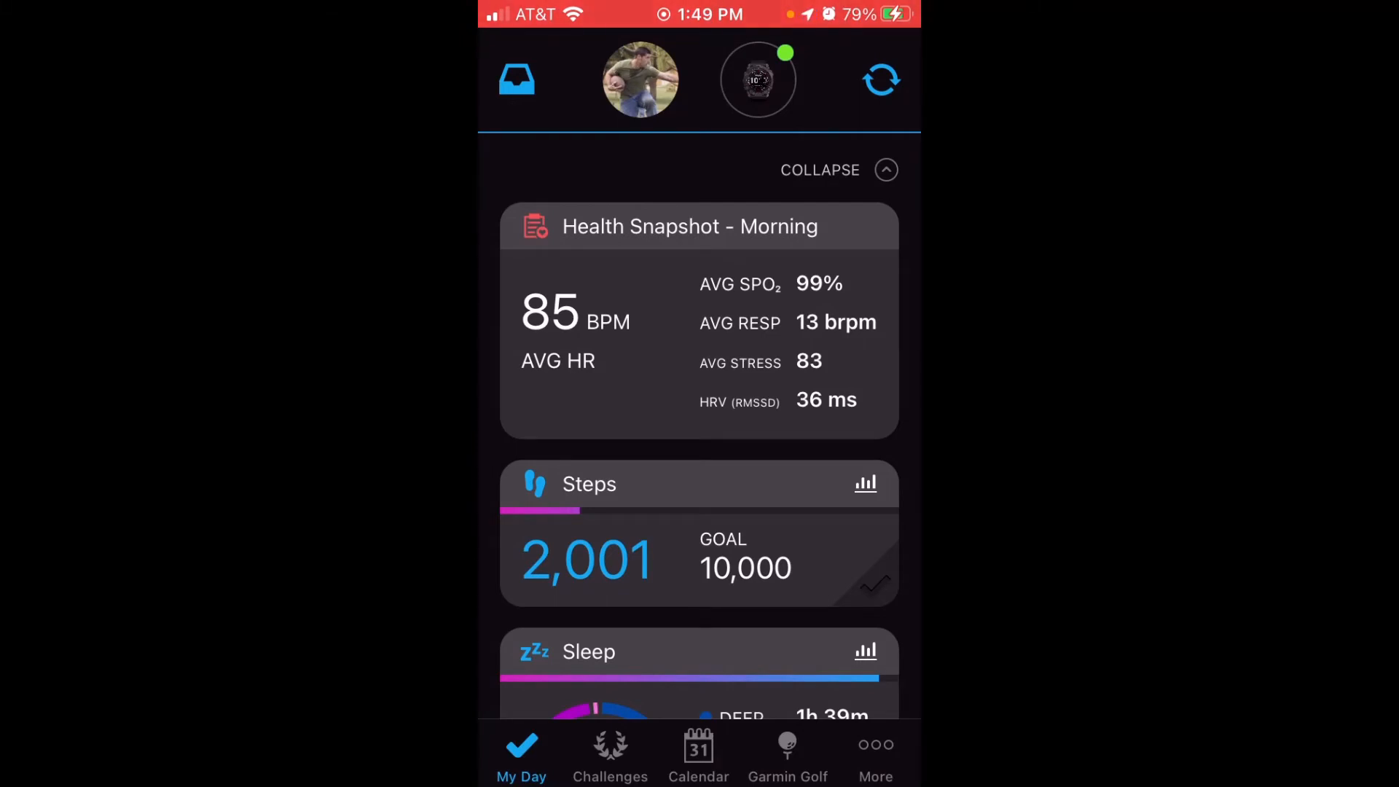
Step: From More, go to Garmin Devices and select the fenix 7X Sapphire Solar's settings
left_click(875, 754)
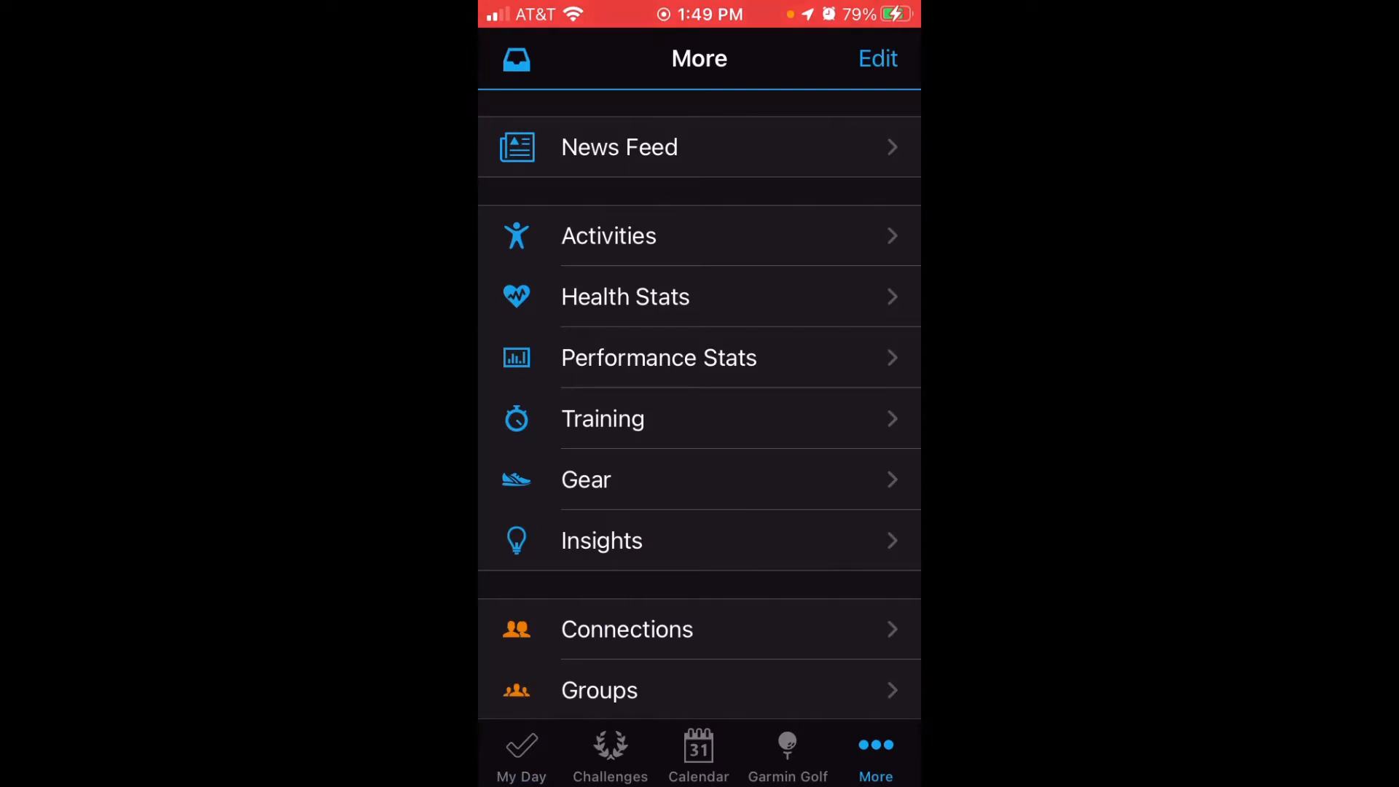
scroll("down", 3)
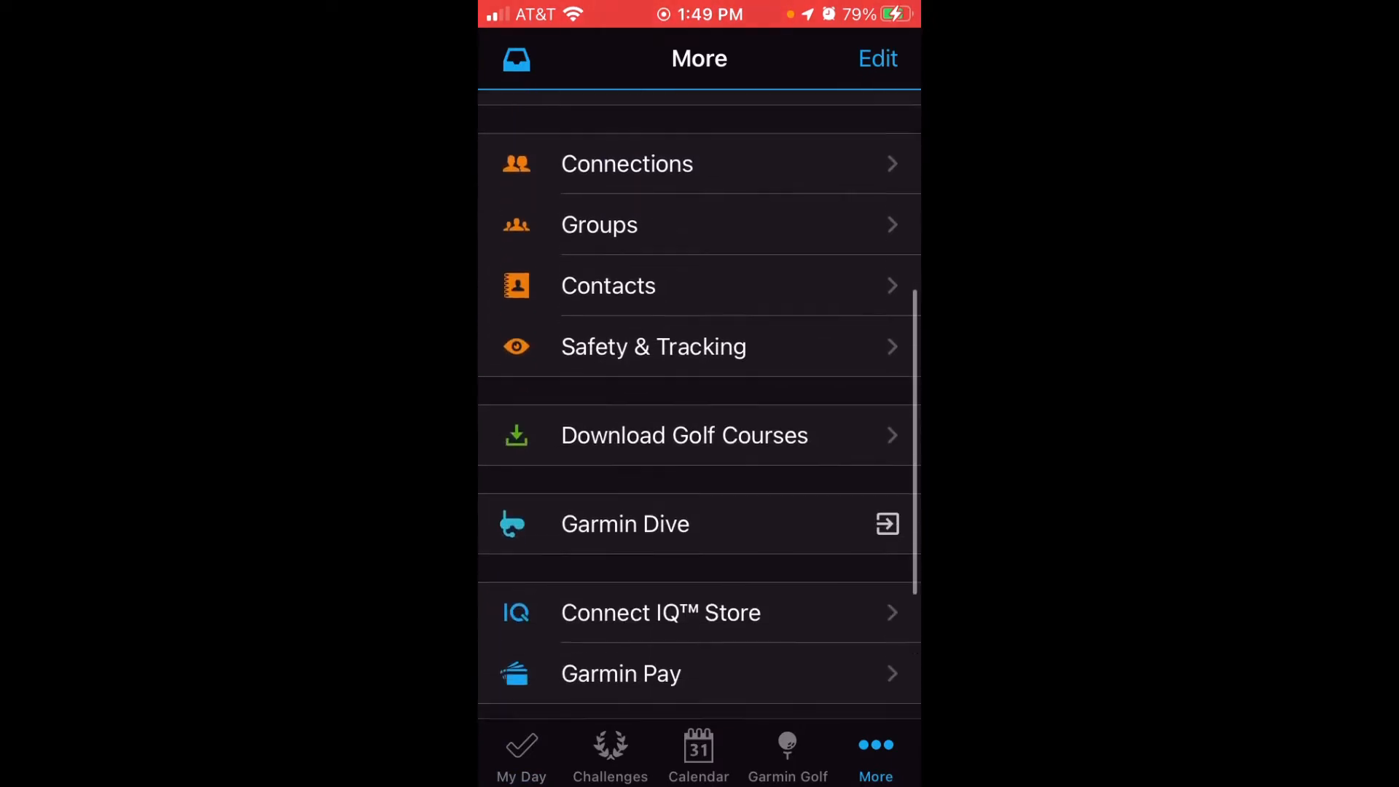
scroll("down", 3)
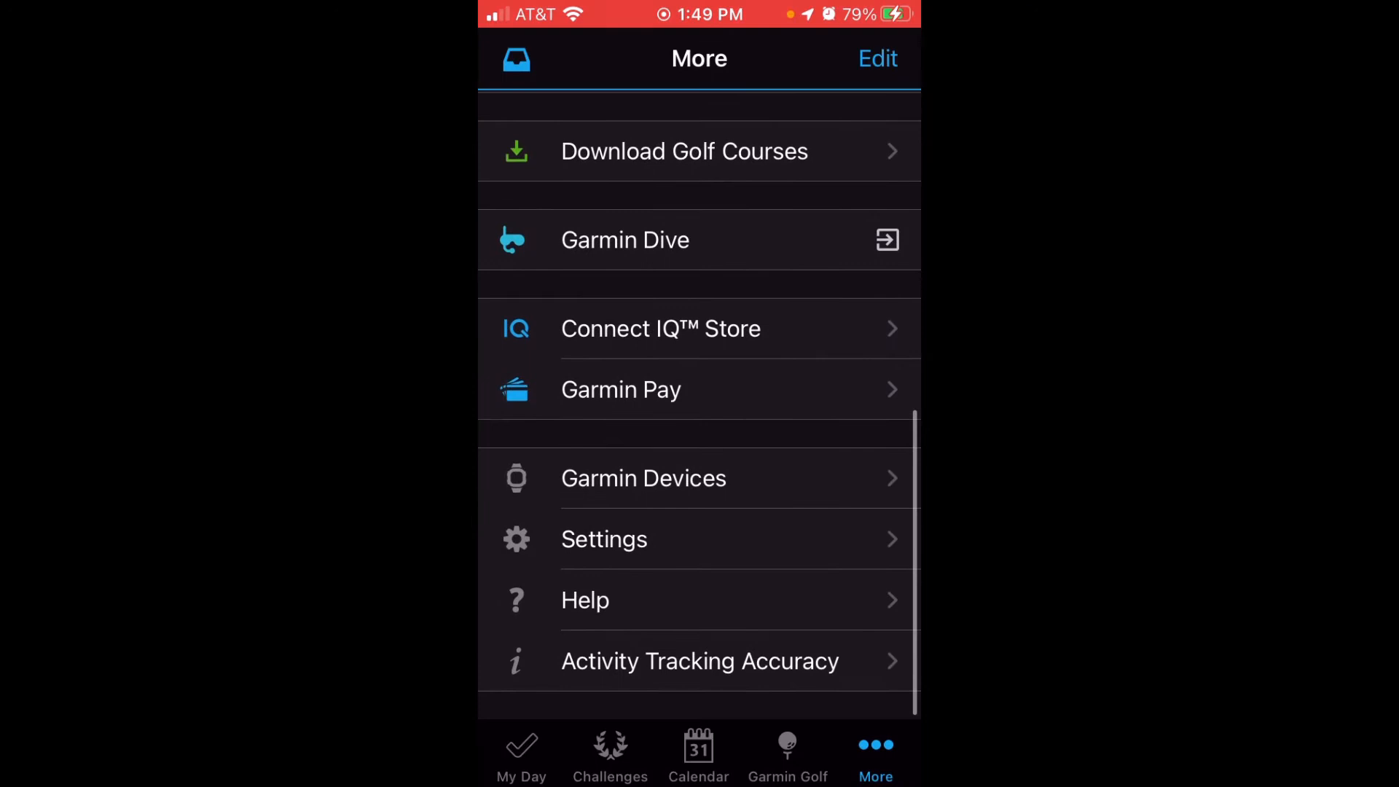
left_click(642, 478)
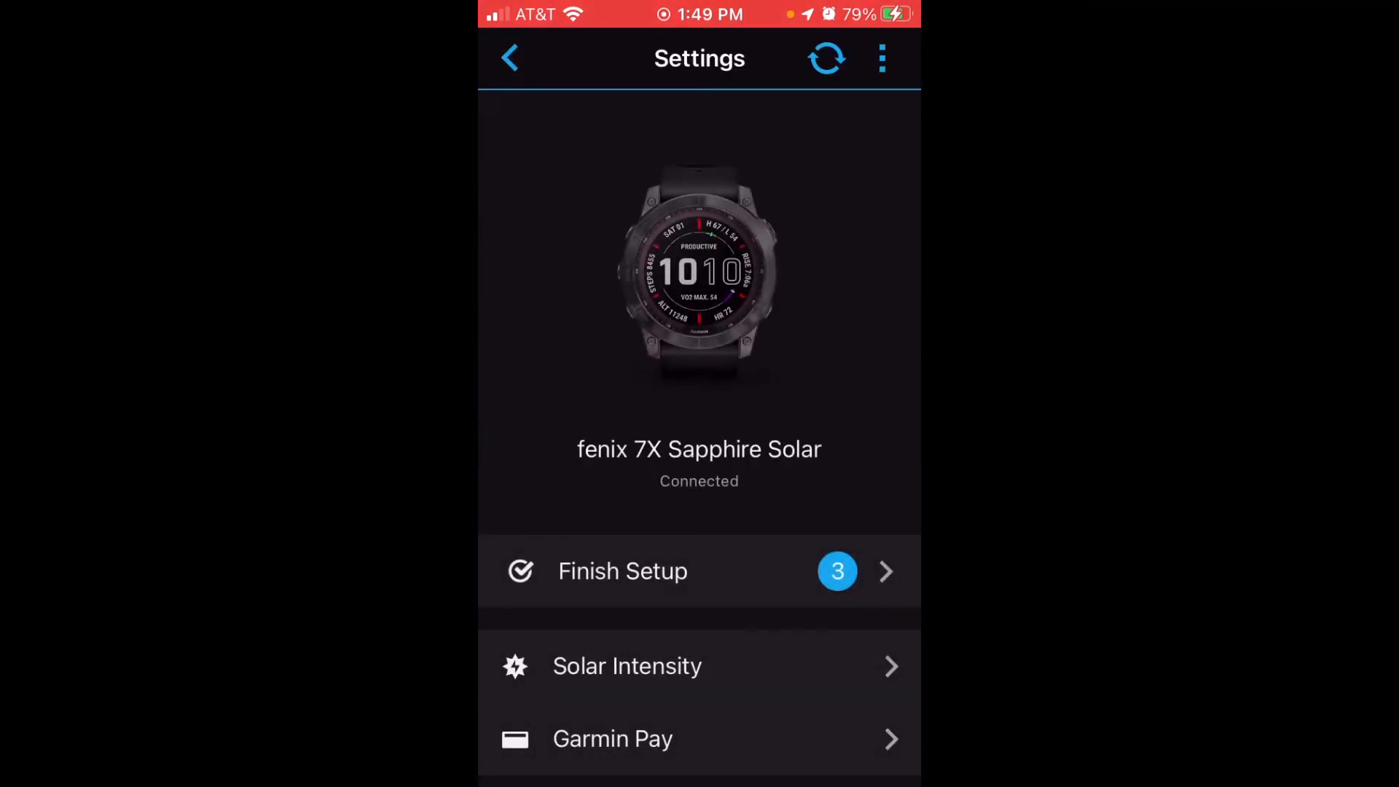
scroll("down", 3)
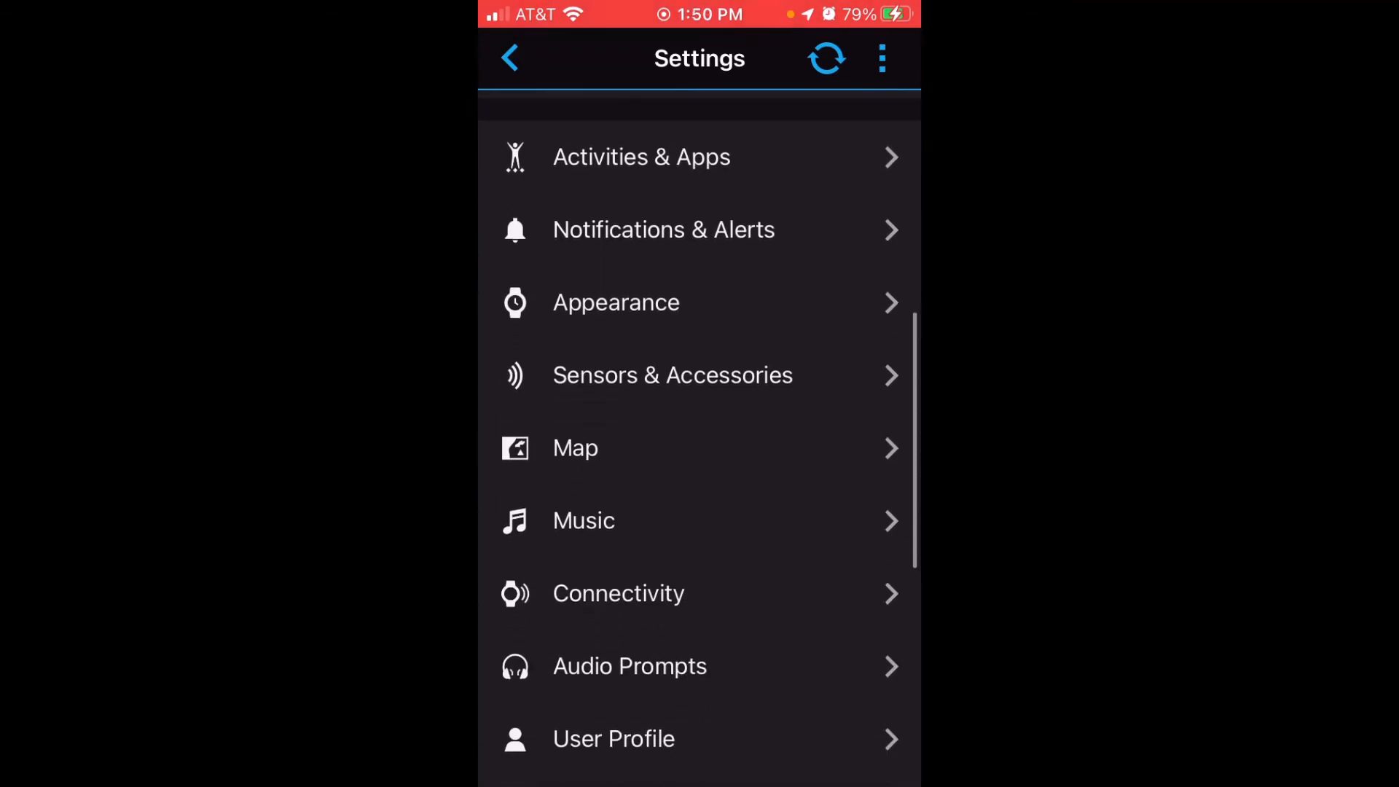
Step: Navigate into the watch's Health & Wellness settings from the device settings list
scroll("down", 3)
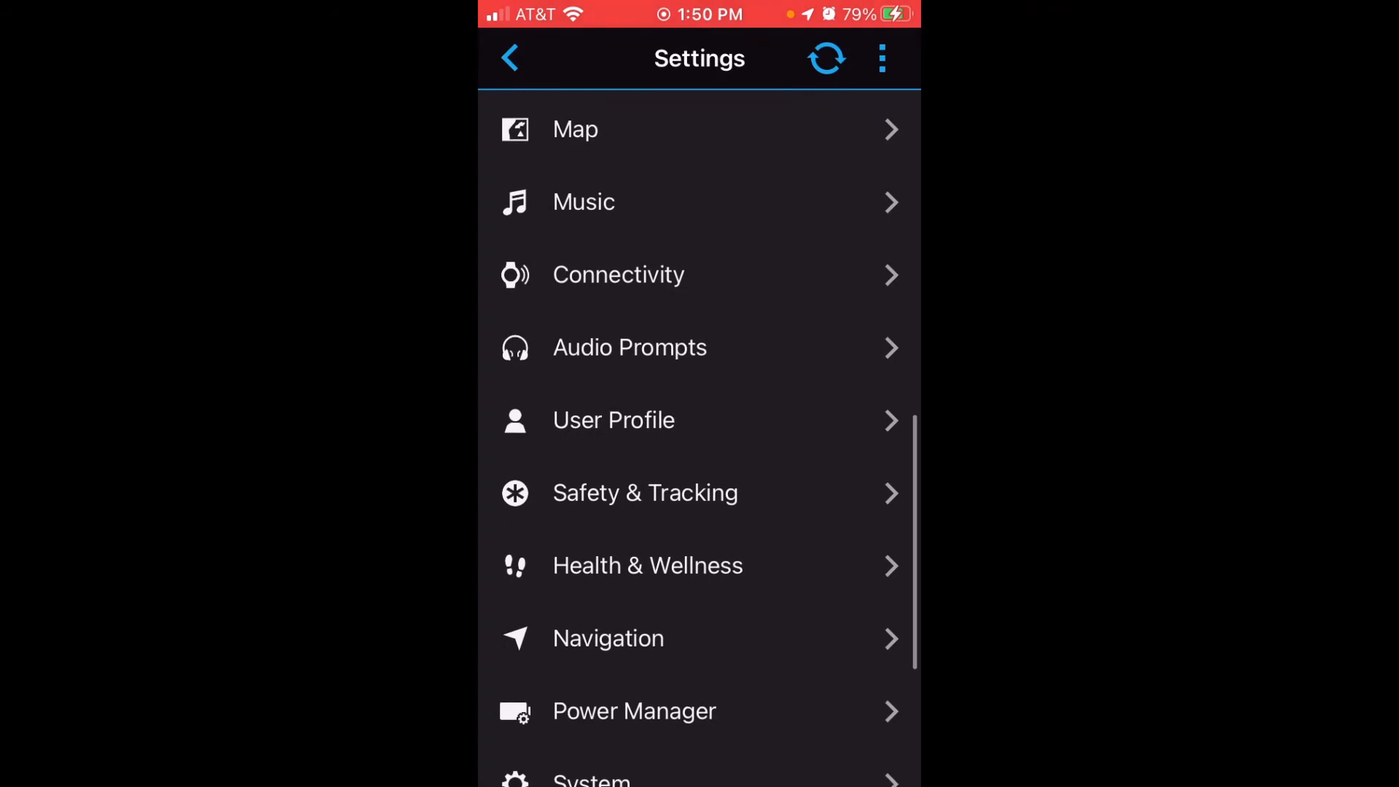
left_click(647, 565)
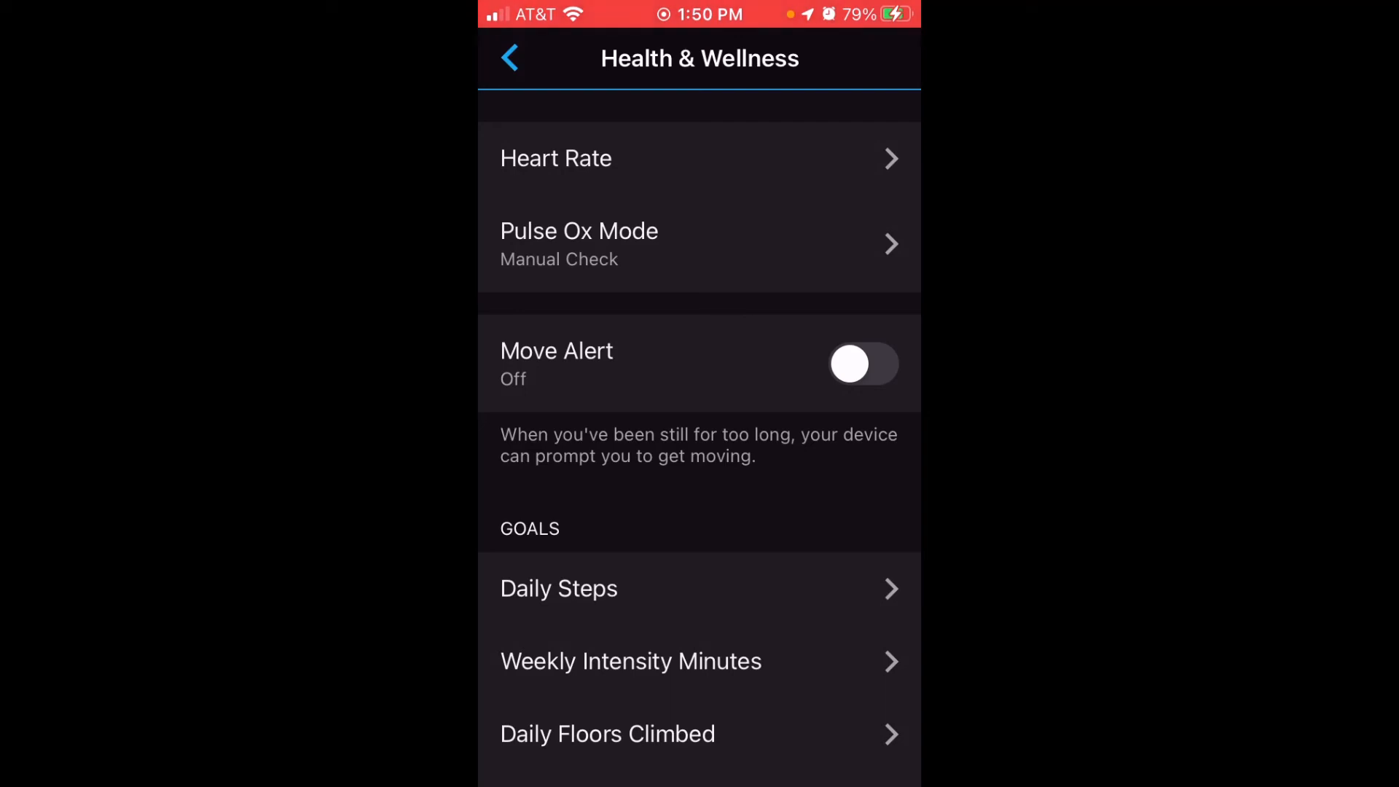
Step: Switch Move Alert on, return to the watch settings and sync the change
left_click(862, 364)
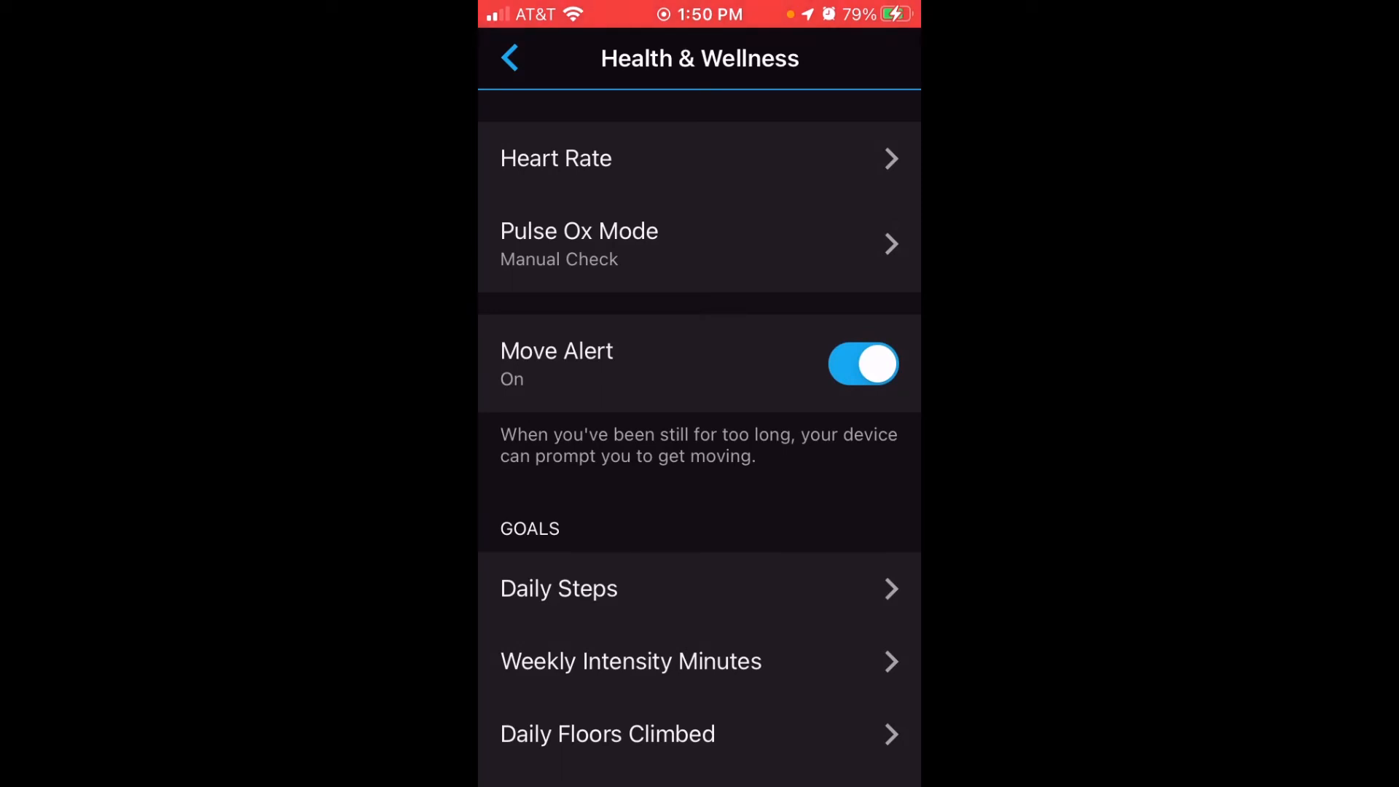
left_click(510, 57)
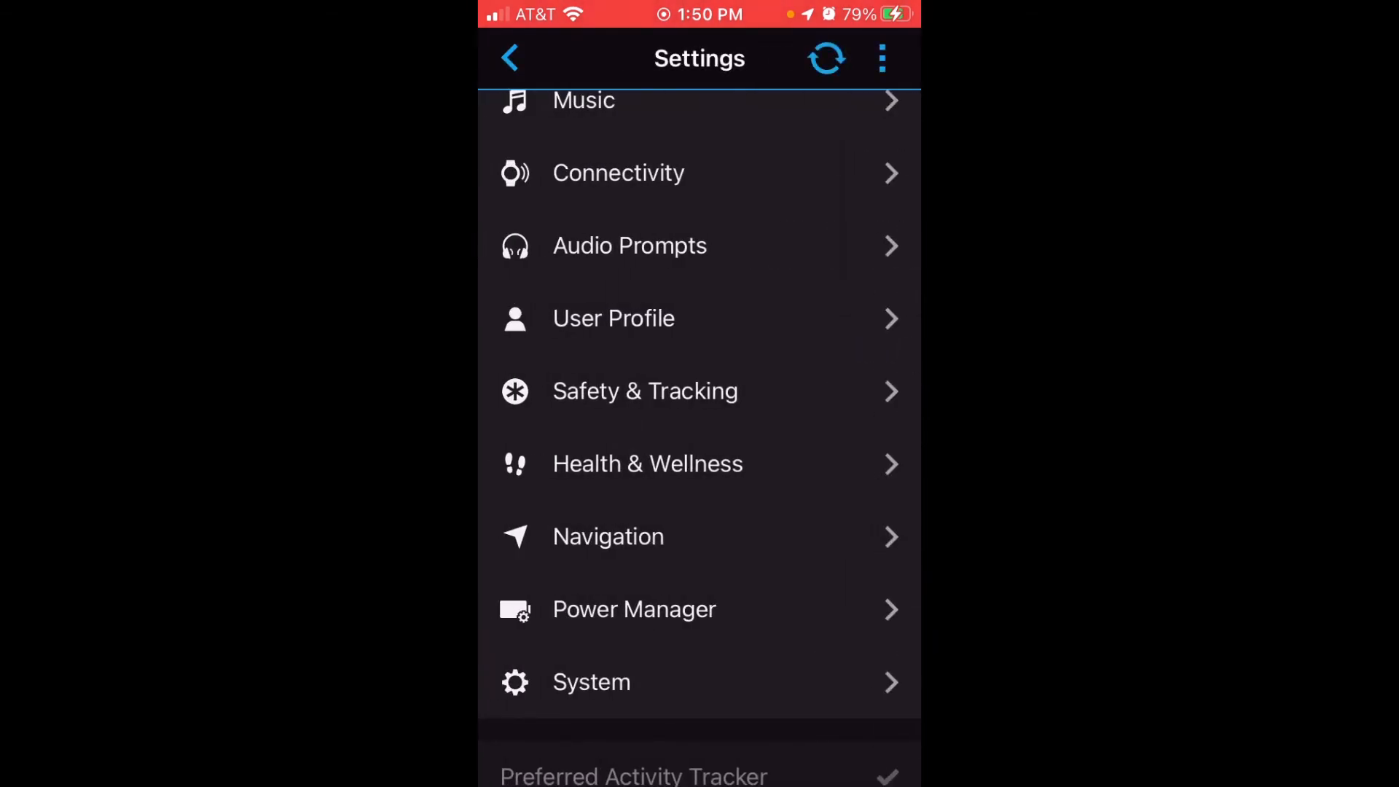
left_click(825, 58)
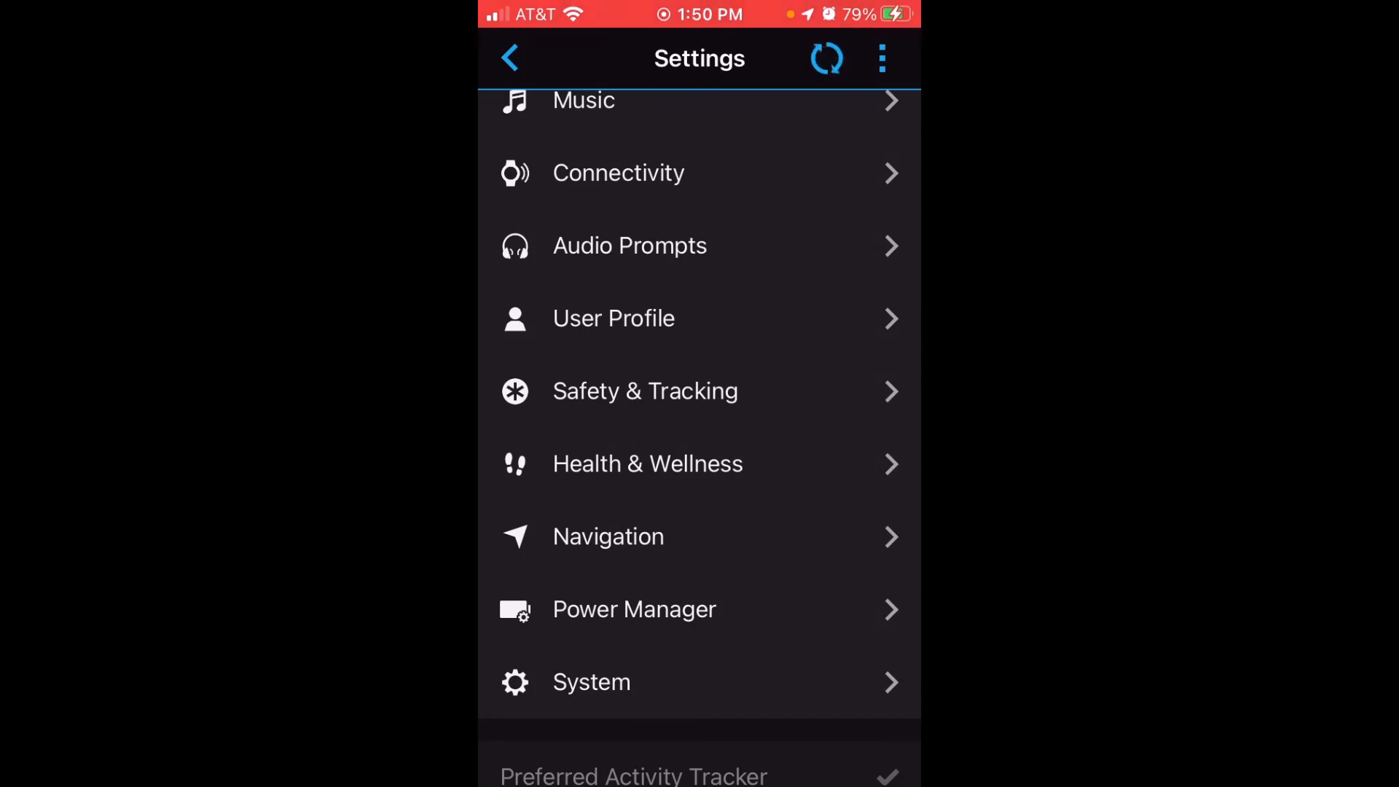